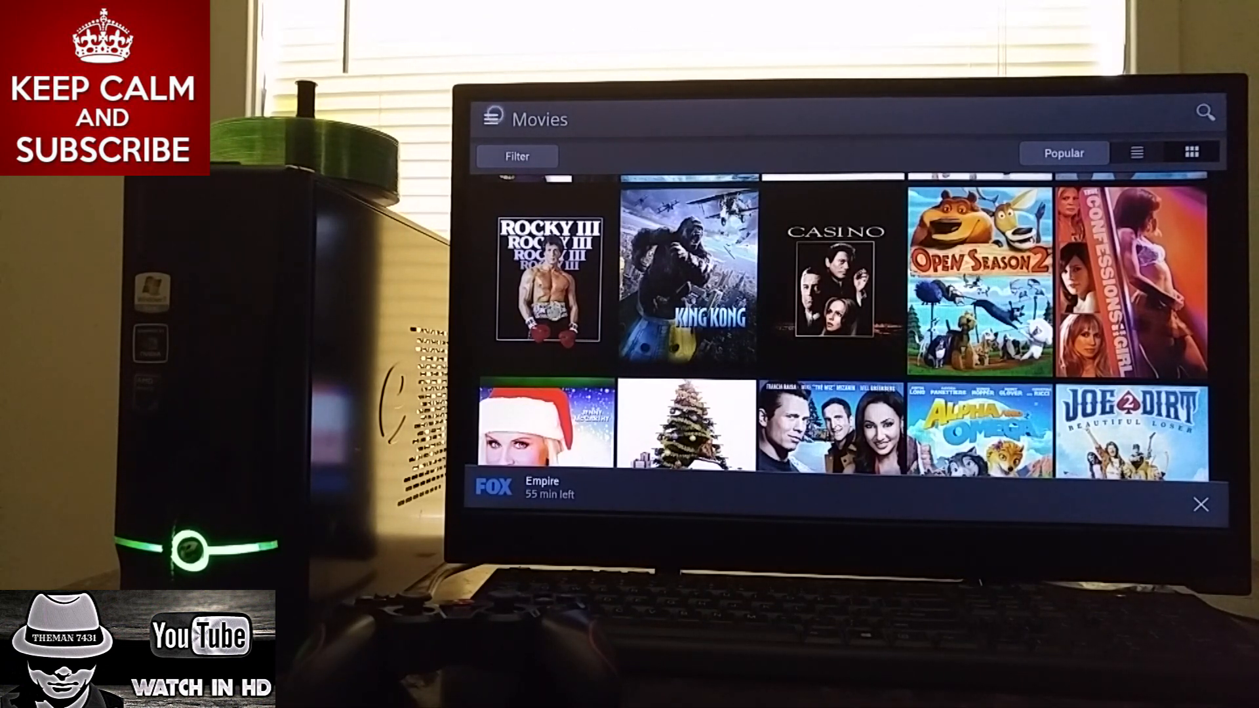
- Open the side navigation drawer over the On Demand Movies catalogue
click(493, 119)
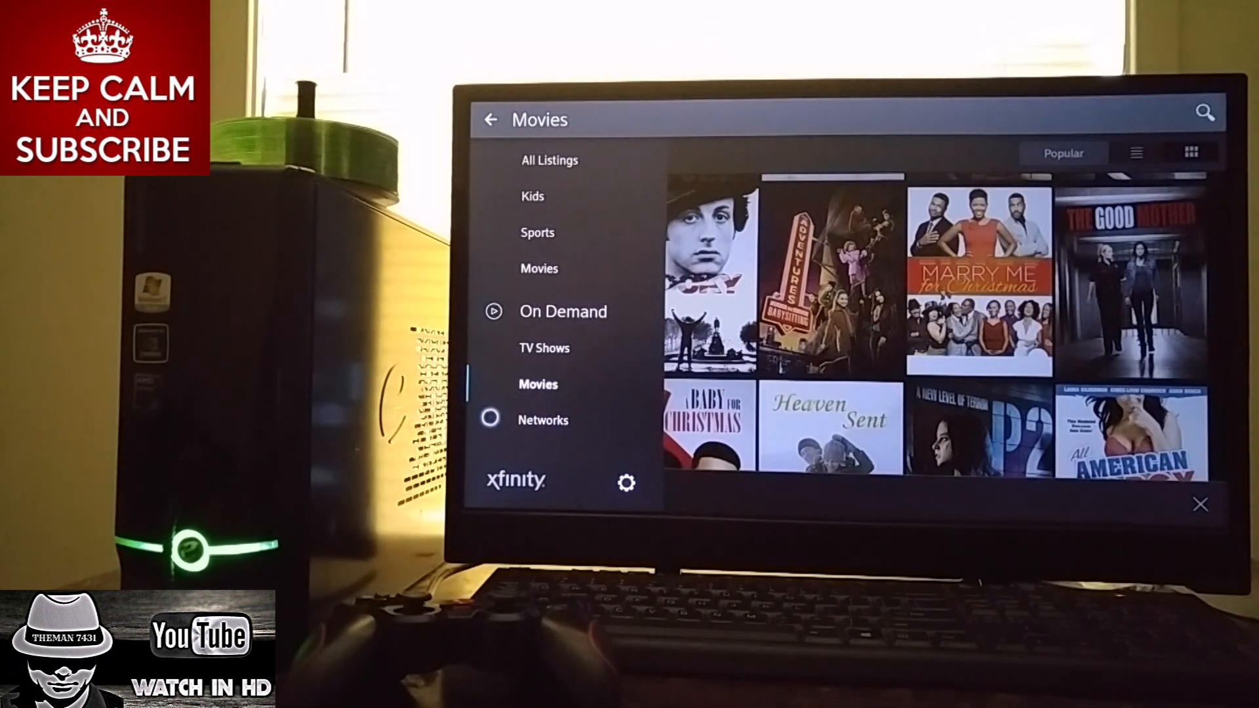
- Go to the Networks page listing Cinemax, Eros Now, Here TV and StreamPix
click(490, 119)
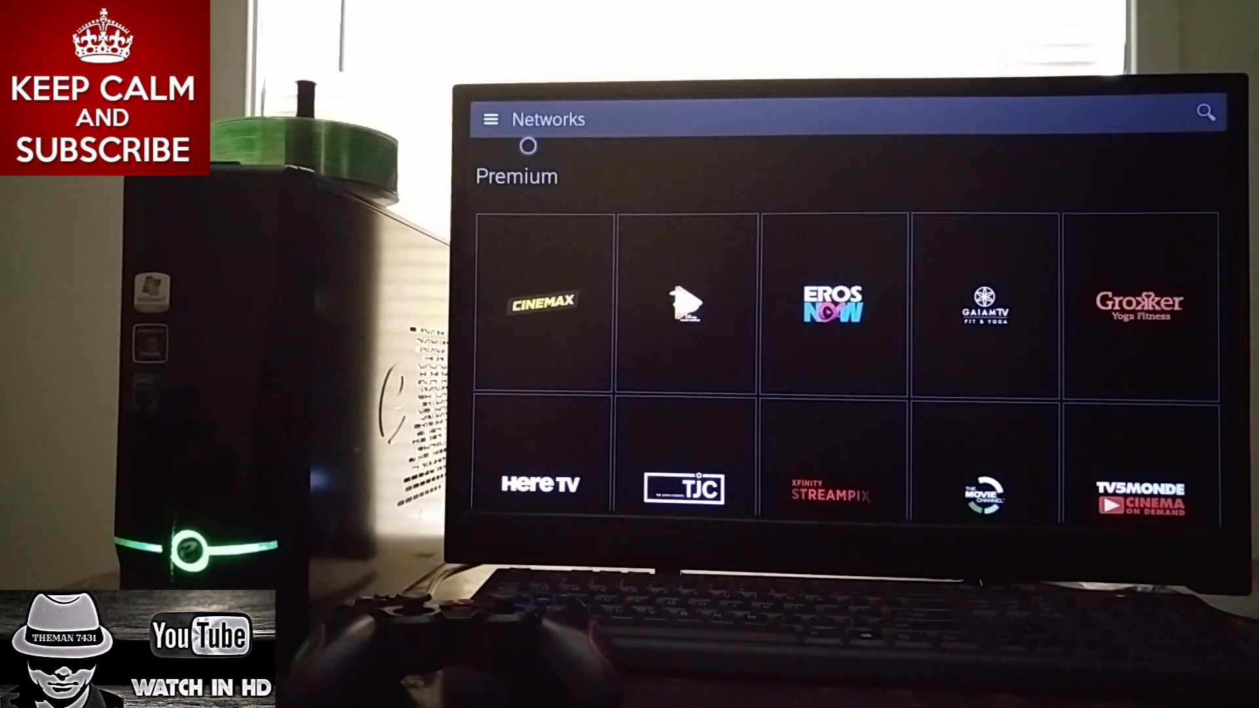
- Reopen the navigation drawer and reveal its Saved, For You, Downloads and Guide sections
click(490, 119)
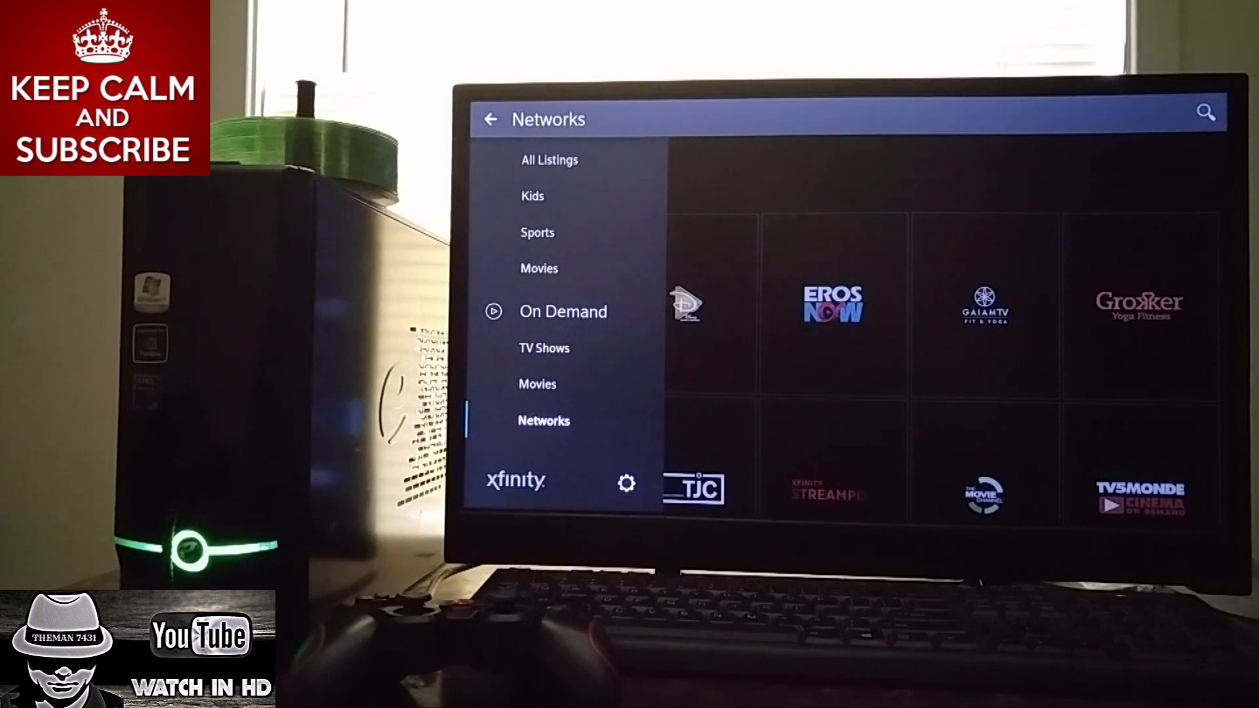
scroll(up, 3)
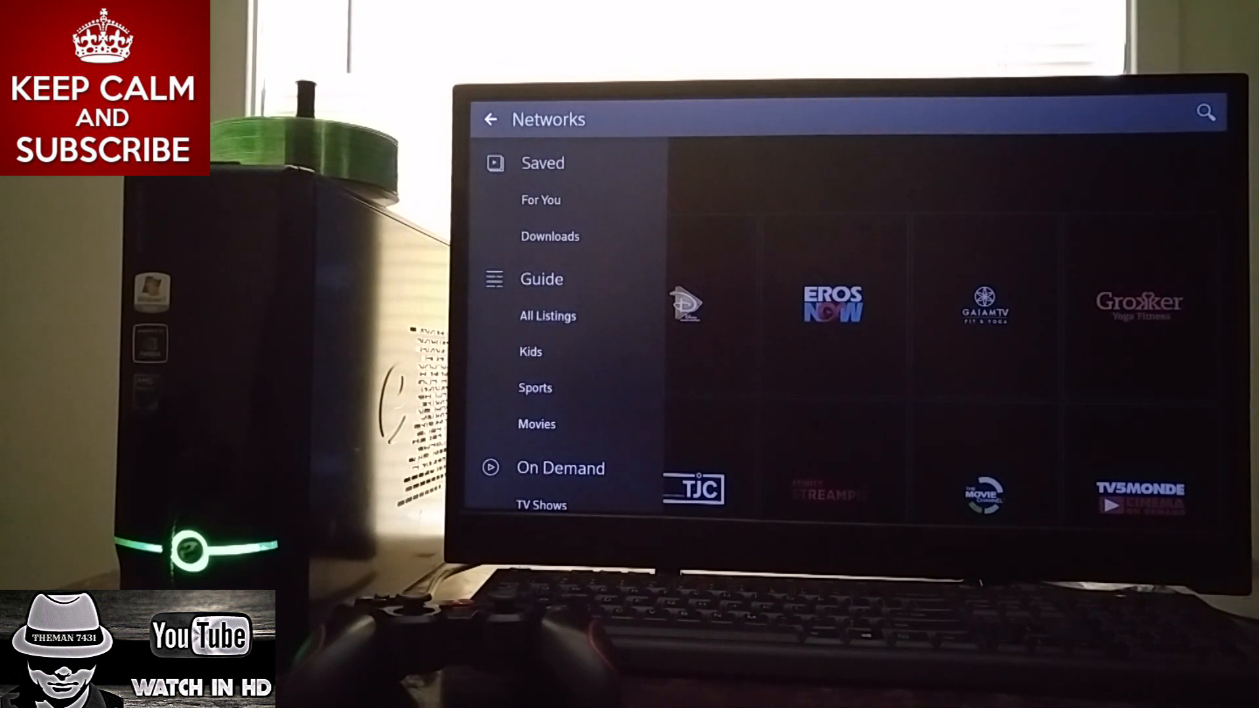
- Reach the All Listings guide showing today's 10:30a channel schedule
scroll(down, 3)
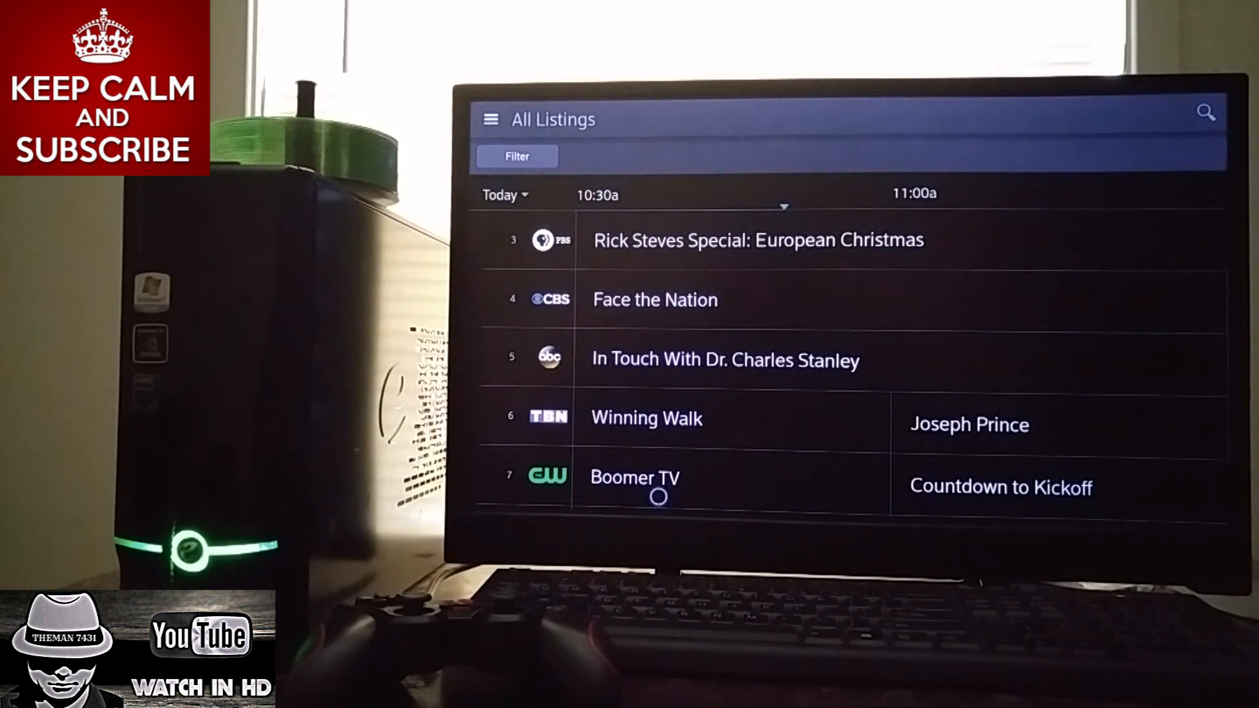
- Tune to Boomer TV live on The CW and show the player's programme info
click(634, 477)
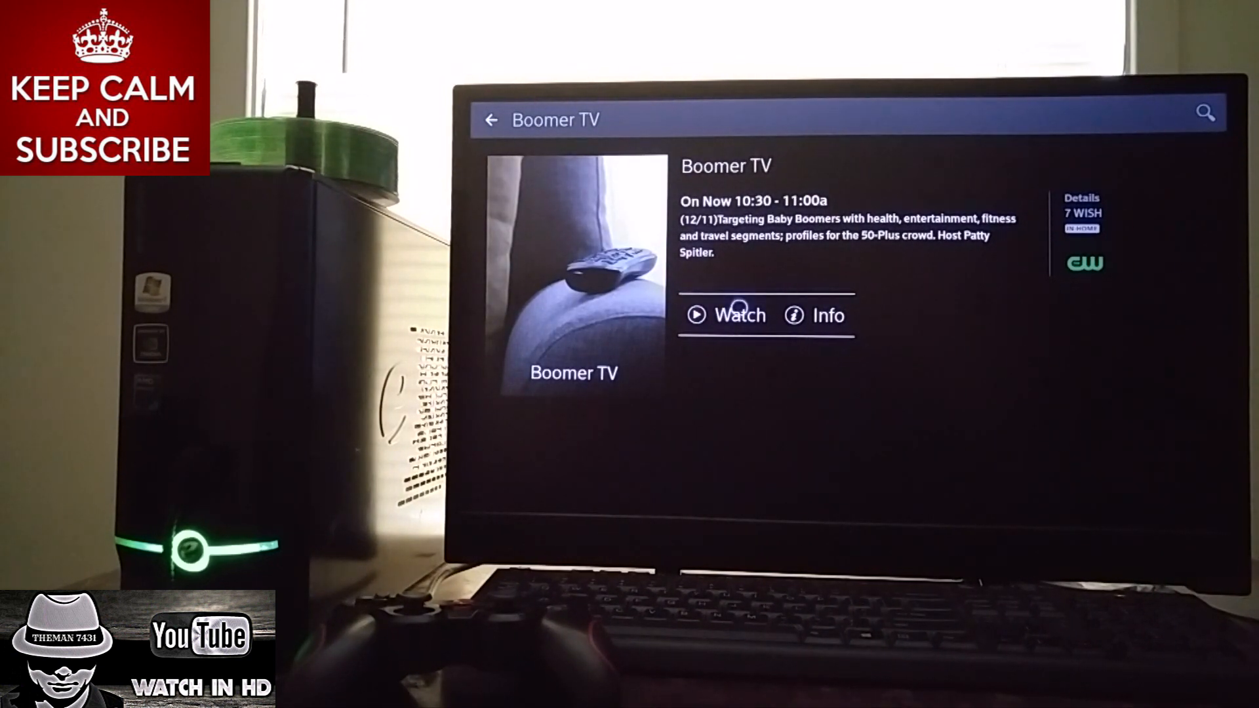
click(737, 314)
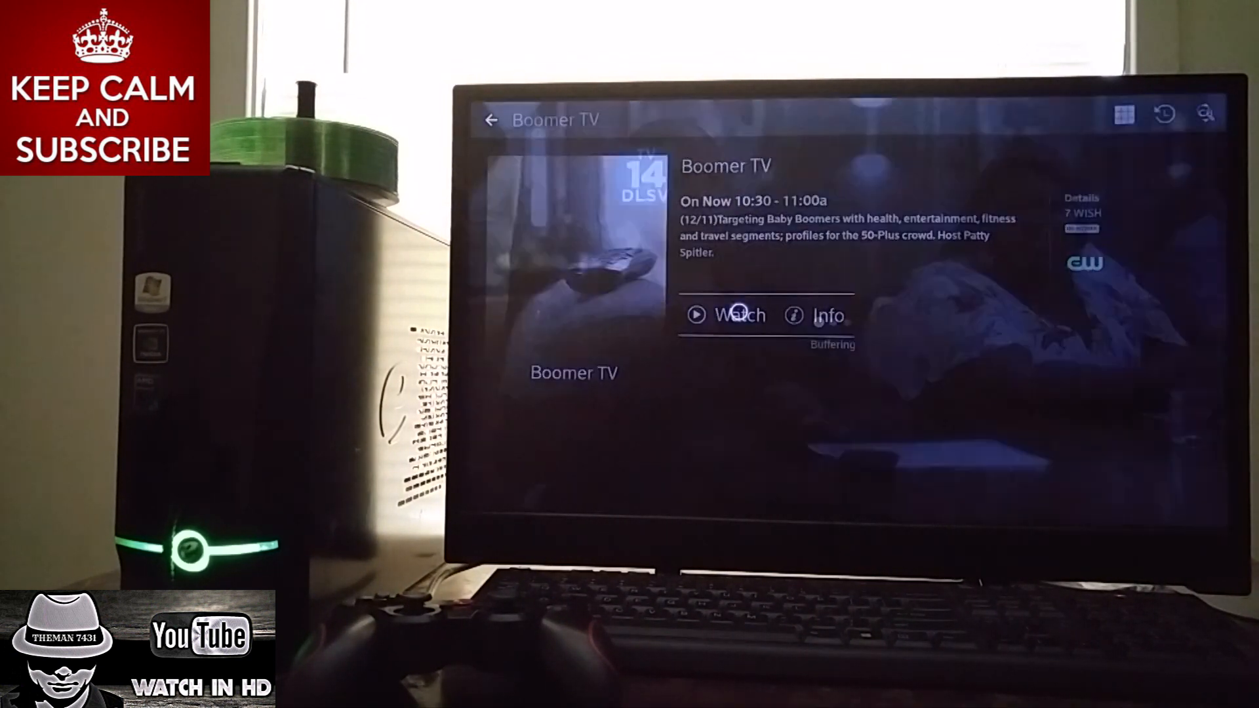
click(725, 314)
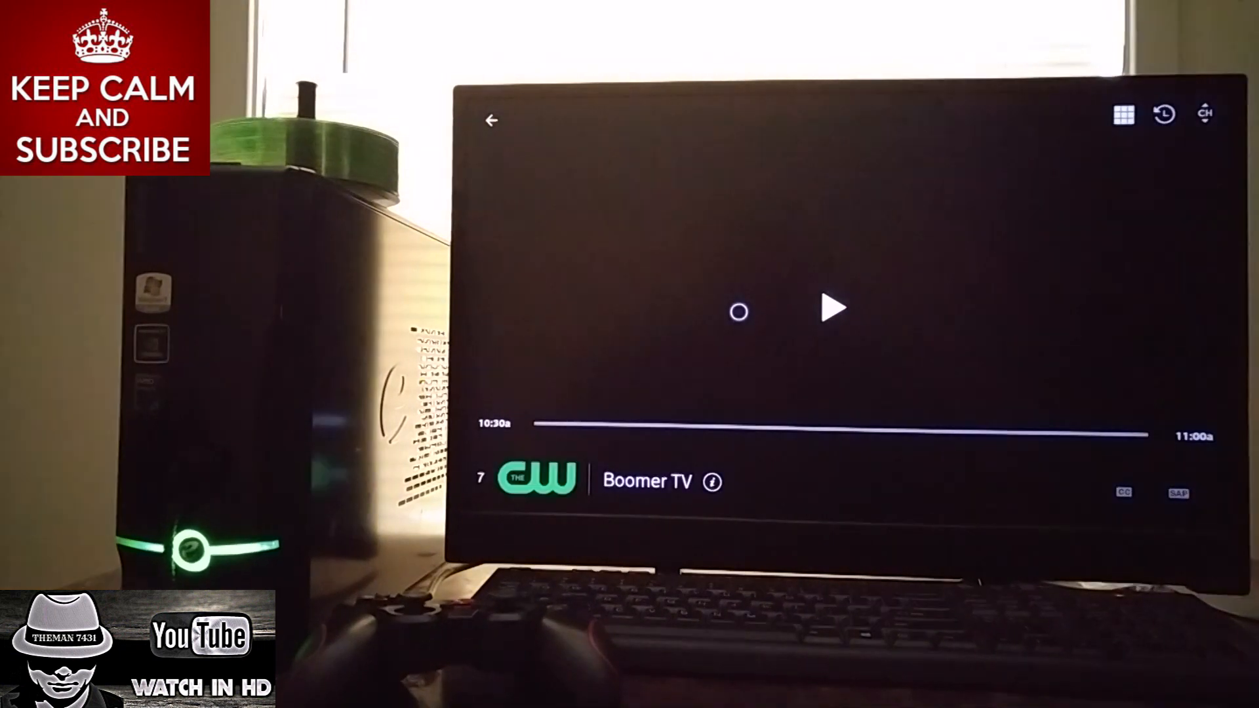